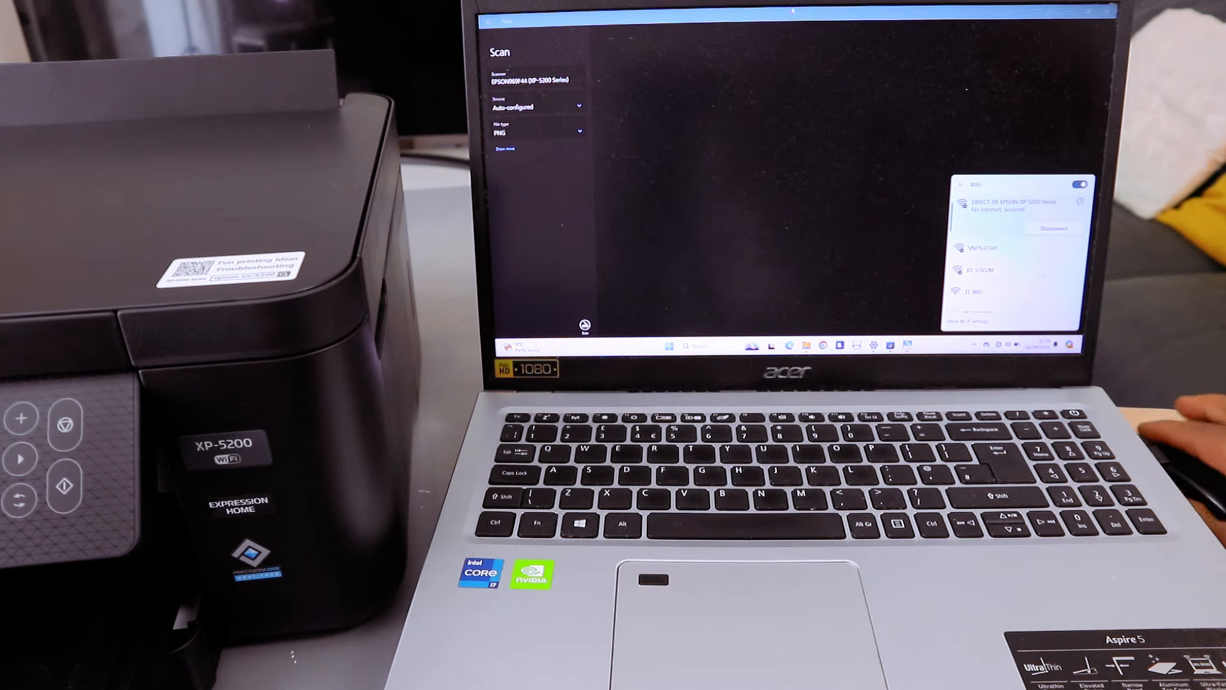
Step: Configure the XP-5200 scan: Flatbed source, PDF file type, Colour mode, 300 resolution
left_click(704, 196)
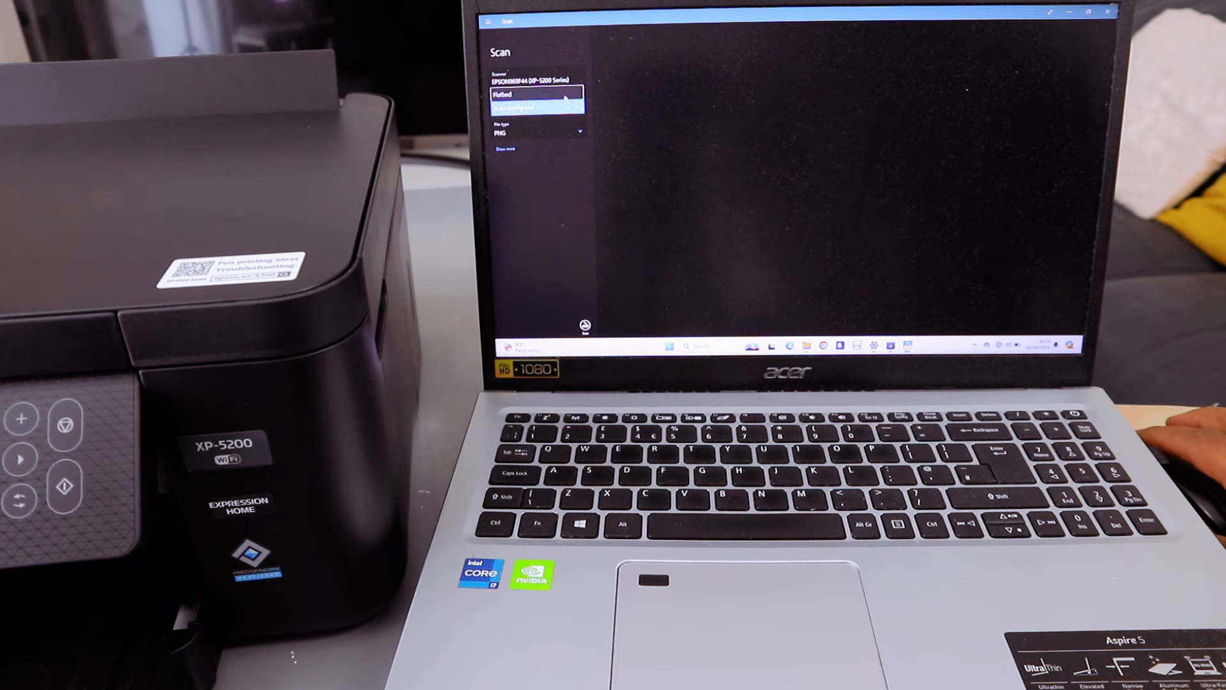
left_click(536, 94)
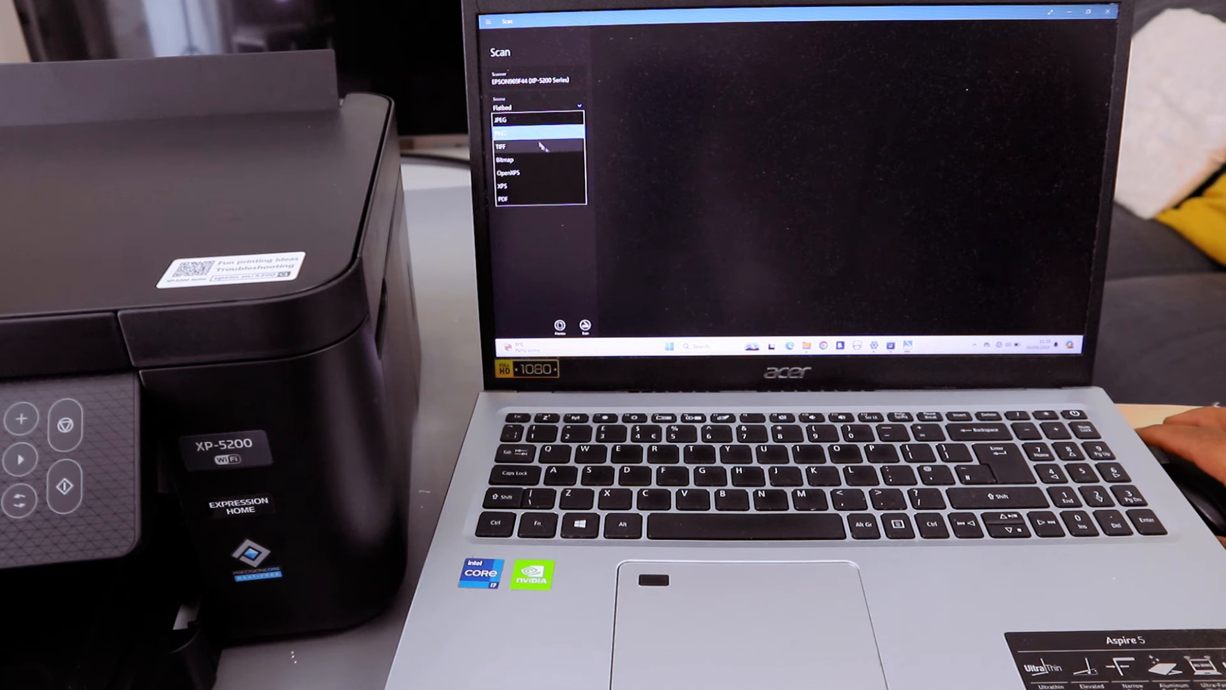
left_click(503, 199)
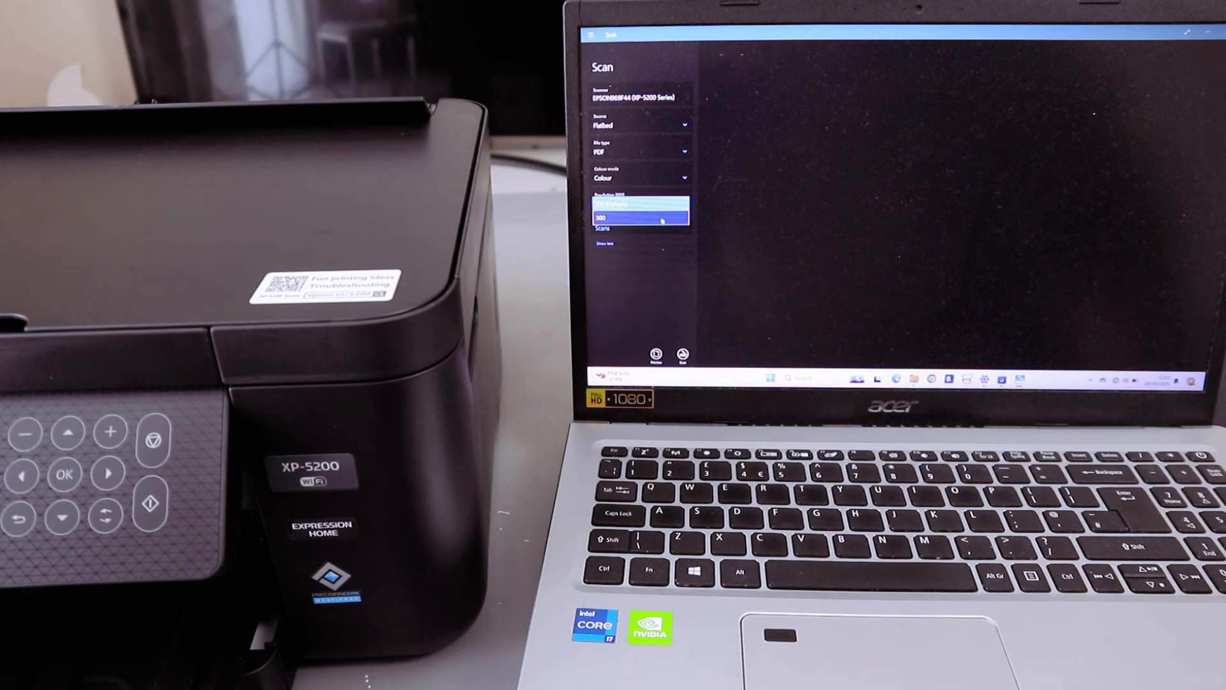
left_click(639, 217)
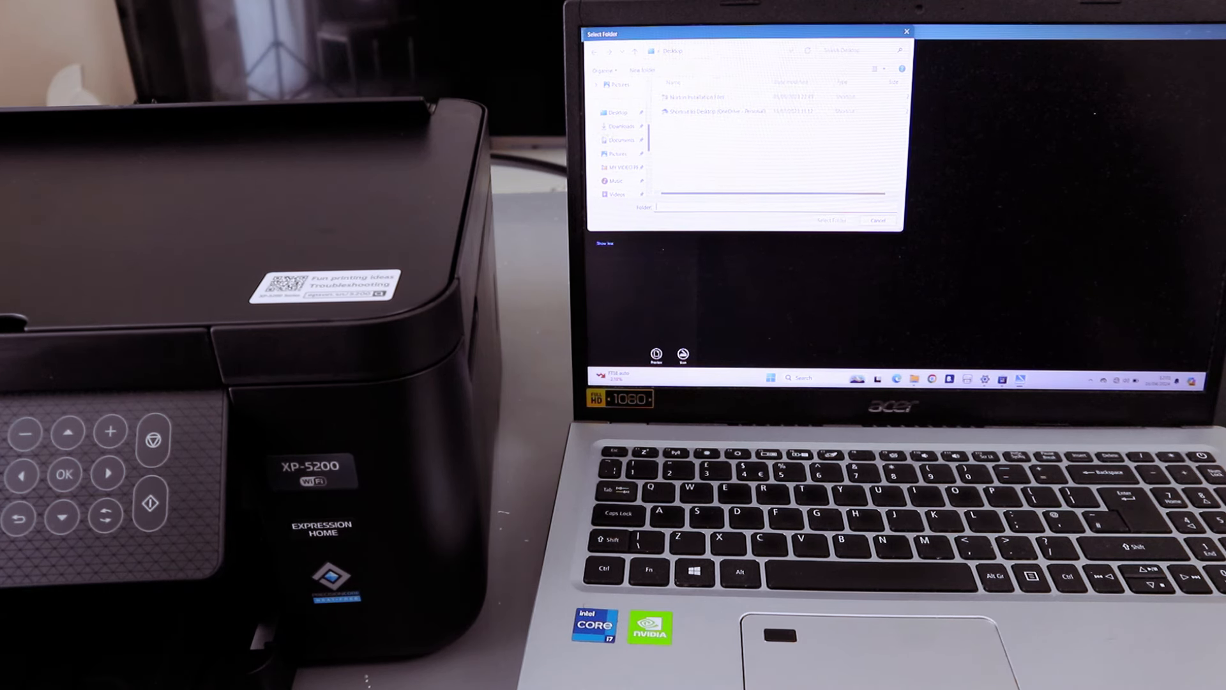
Step: Choose Downloads as the save folder for the scanned PDF
left_click(622, 126)
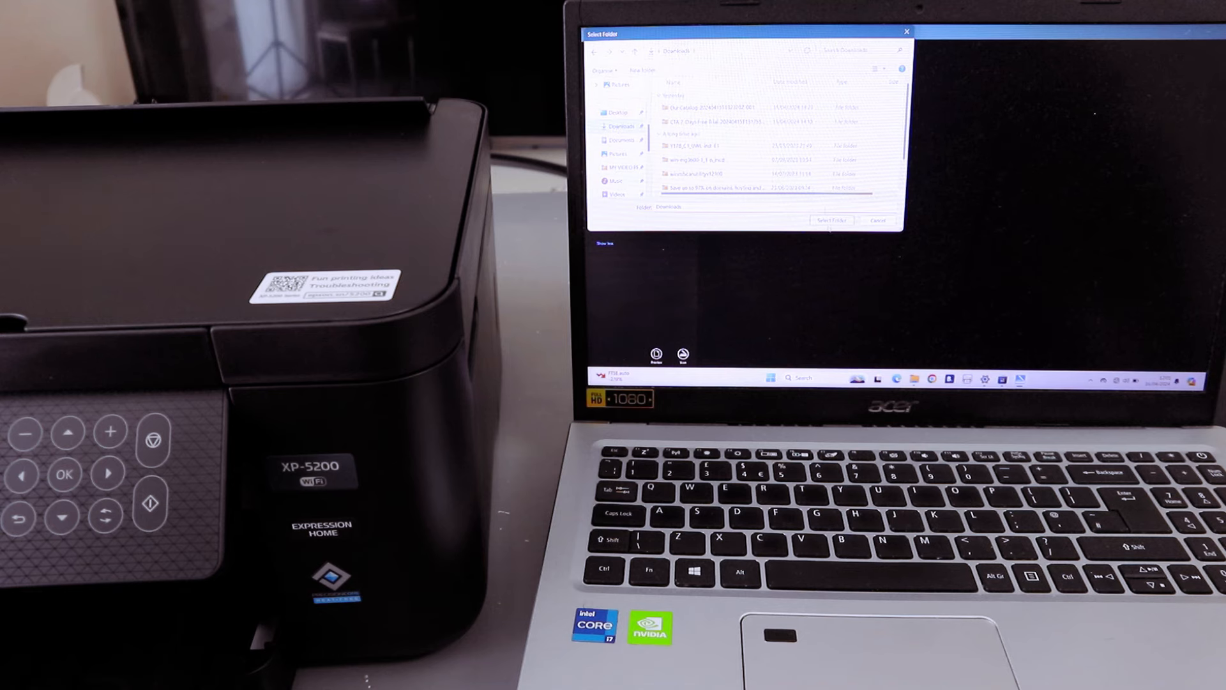
left_click(831, 221)
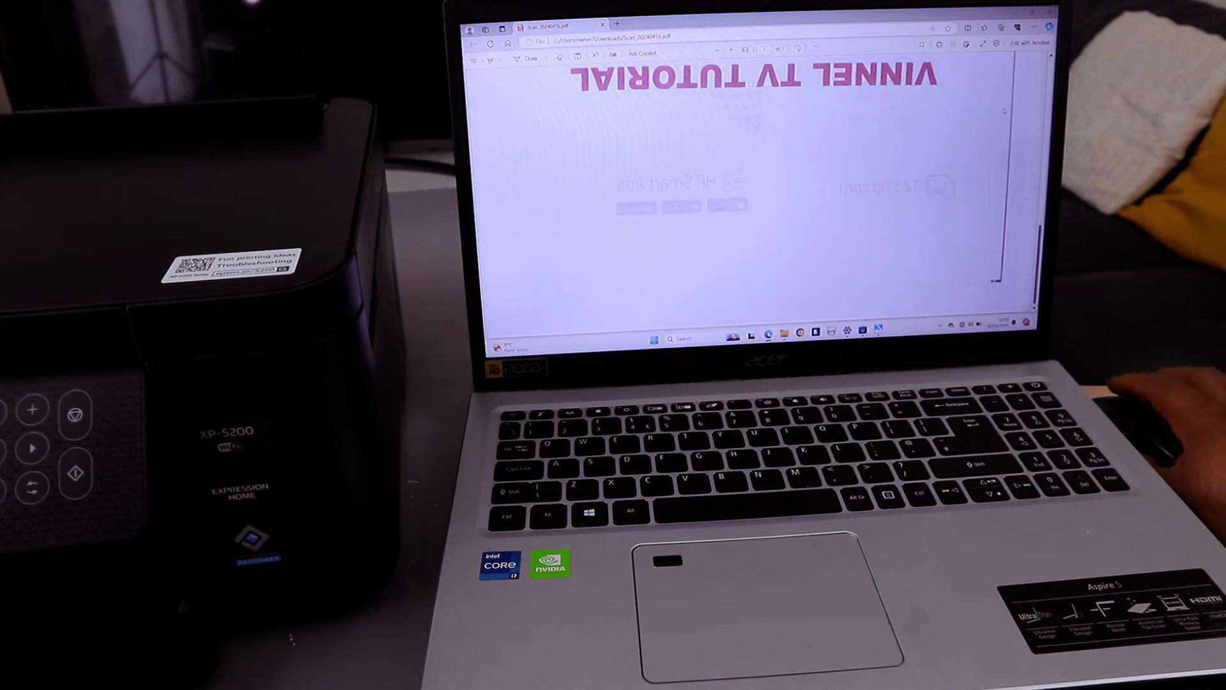
Step: Scroll through the scanned PDF in Edge and bring up its print dialog with Ctrl+P
scroll("down", 3)
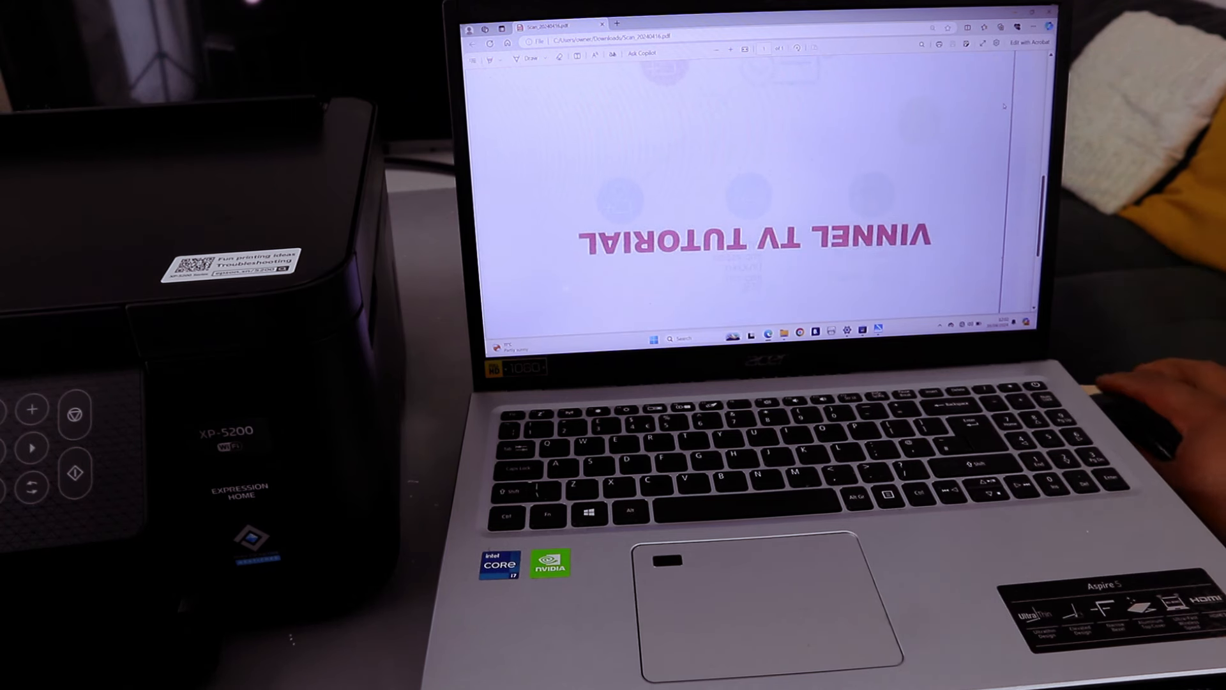
key("ctrl+p")
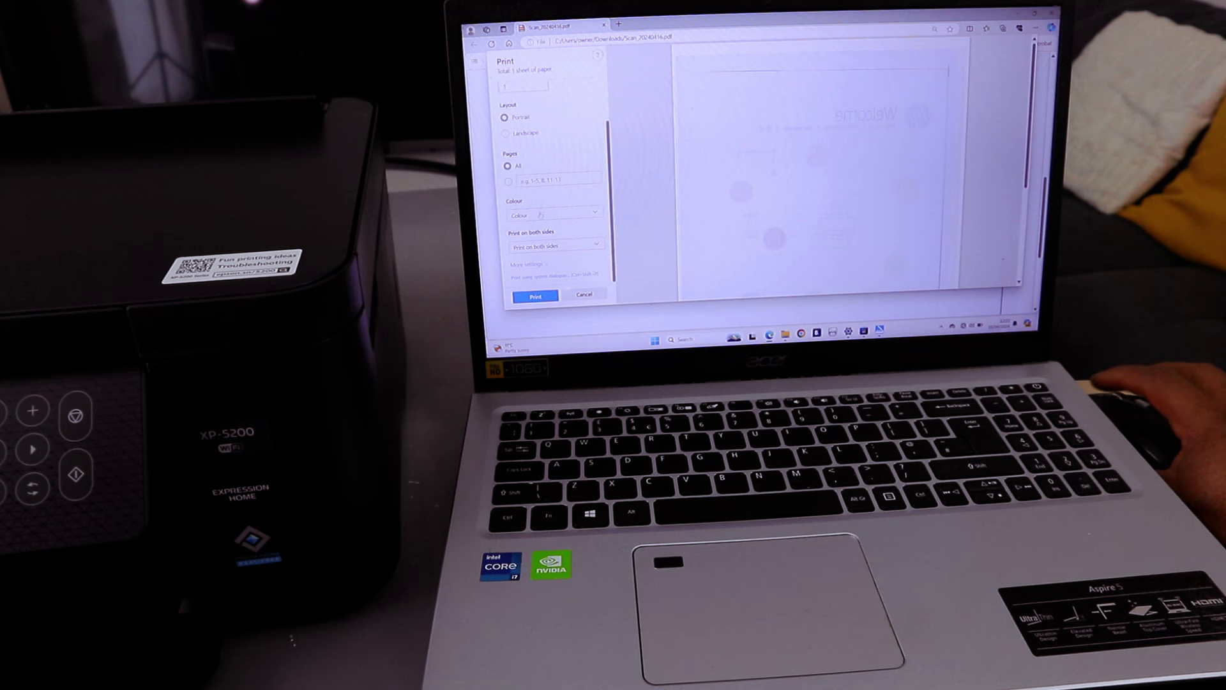
Step: Keep Colour chosen as the print output in Edge's print settings
left_click(553, 213)
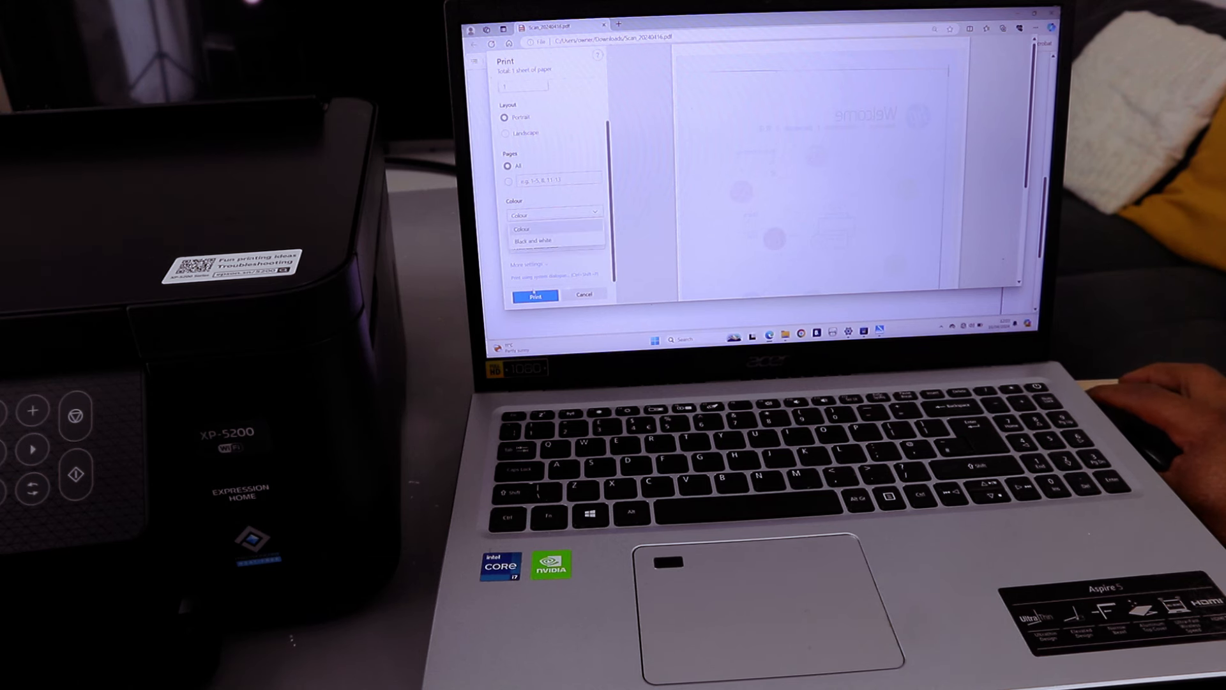
scroll("down", 3)
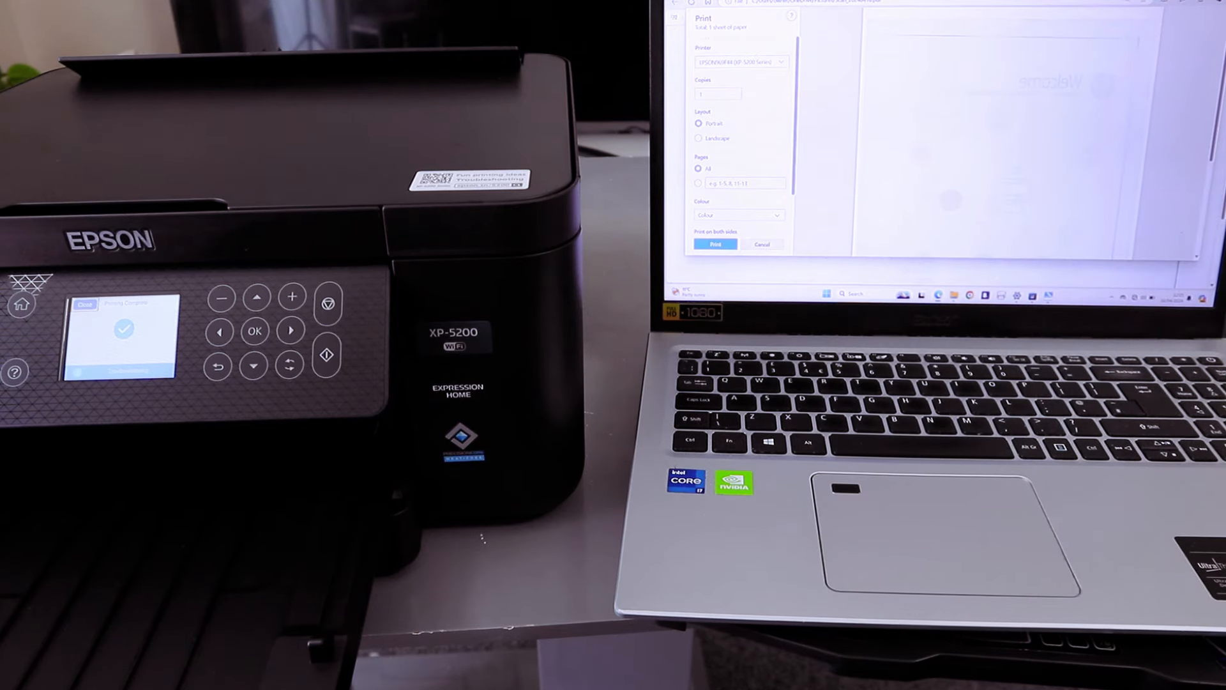
Step: Send the scanned PDF to the EPSON XP-5200 Series printer
scroll("down", 3)
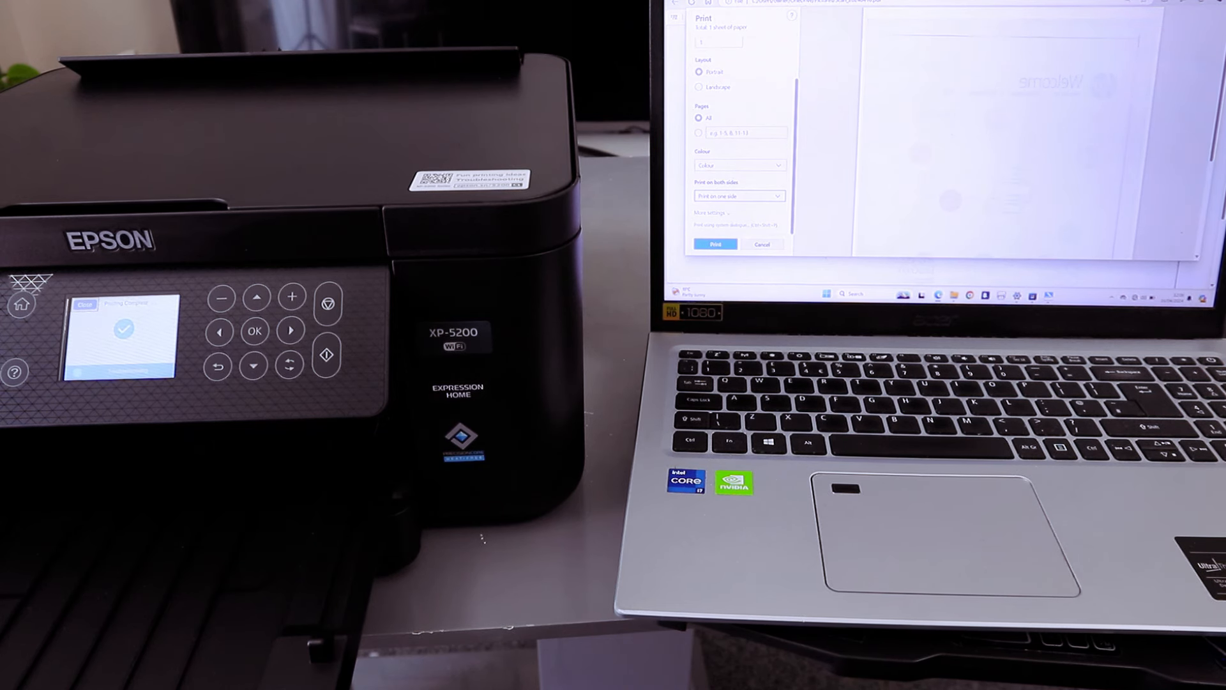
left_click(713, 244)
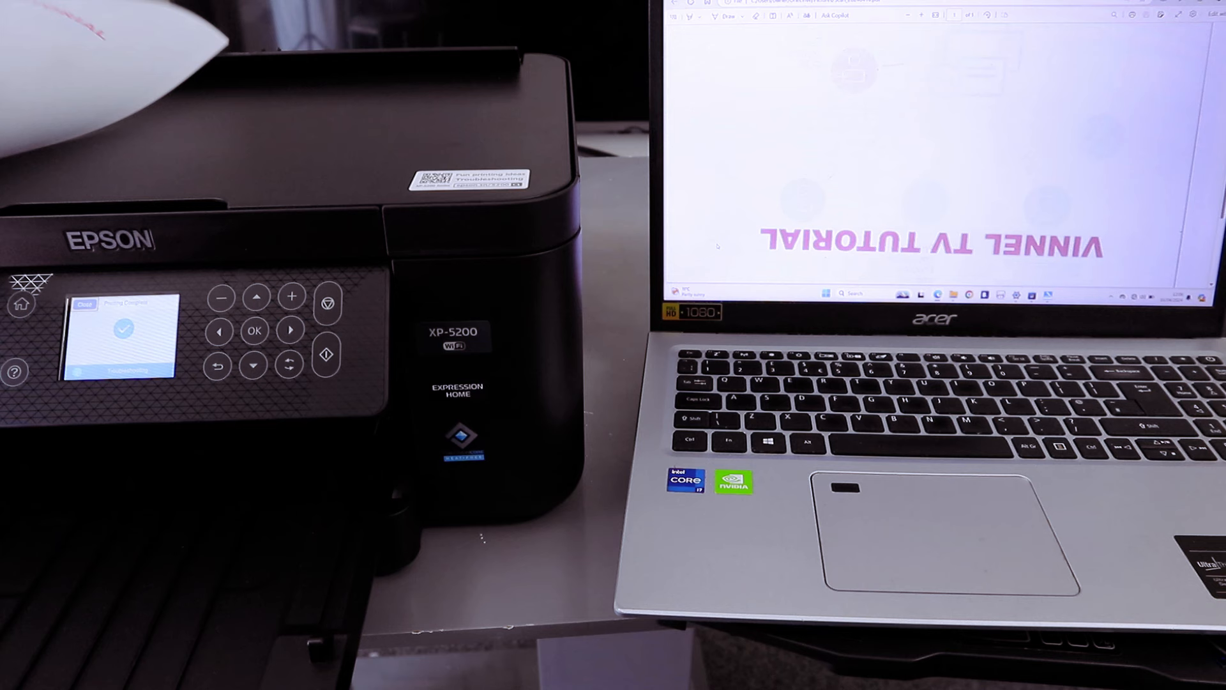